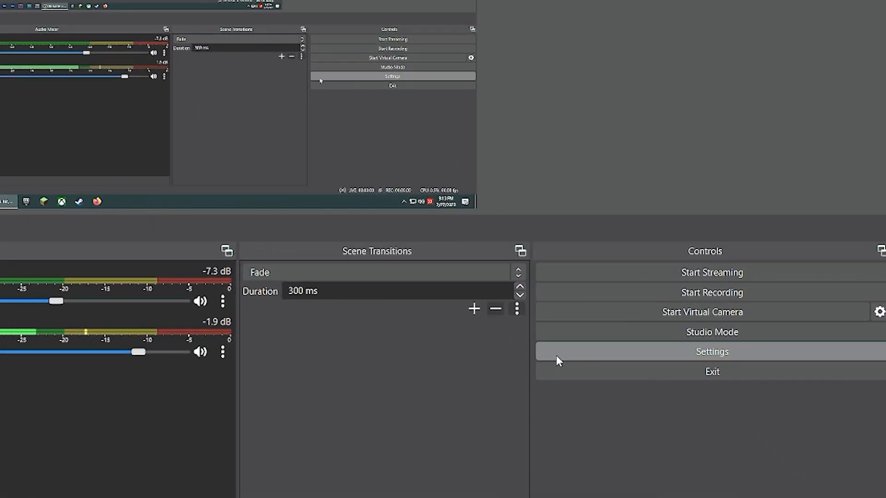
Step: Open the OBS Studio Settings window from the Controls dock
{"action": "left_click", "coordinate": [711, 351]}
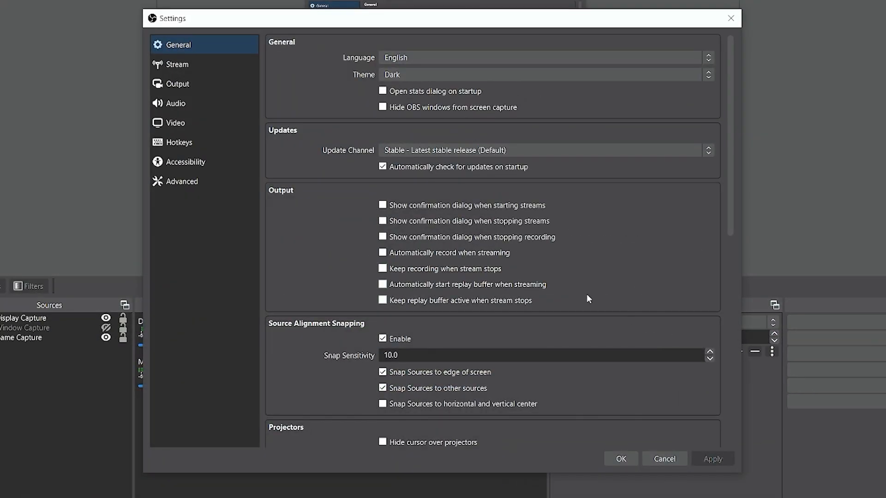
Step: Enable push-to-talk for the Mic/Aux device in the Audio settings
{"action": "left_click", "coordinate": [176, 103]}
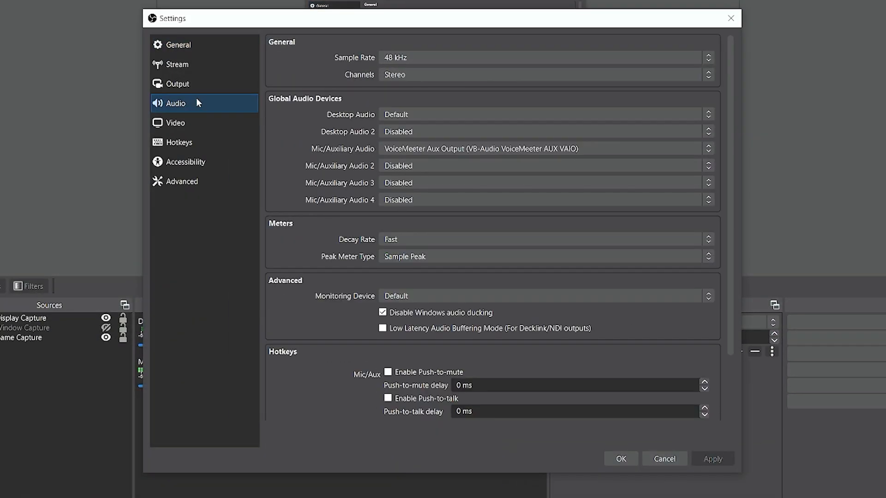
{"action": "scroll", "scroll_direction": "down", "scroll_amount": 3}
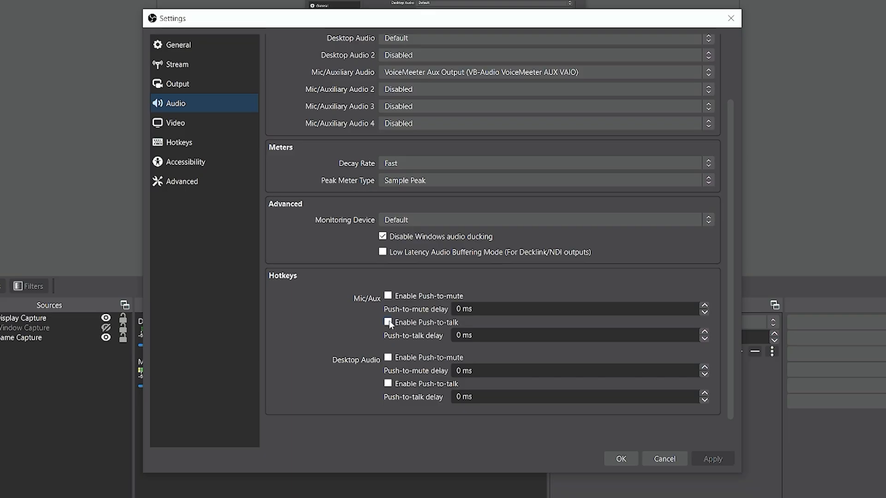
{"action": "left_click", "coordinate": [388, 322]}
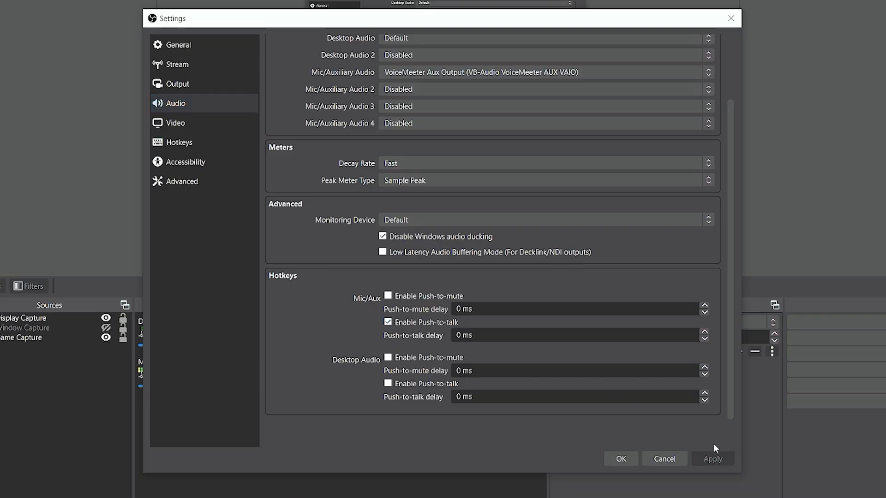
{"action": "mouse_move", "coordinate": [703, 430]}
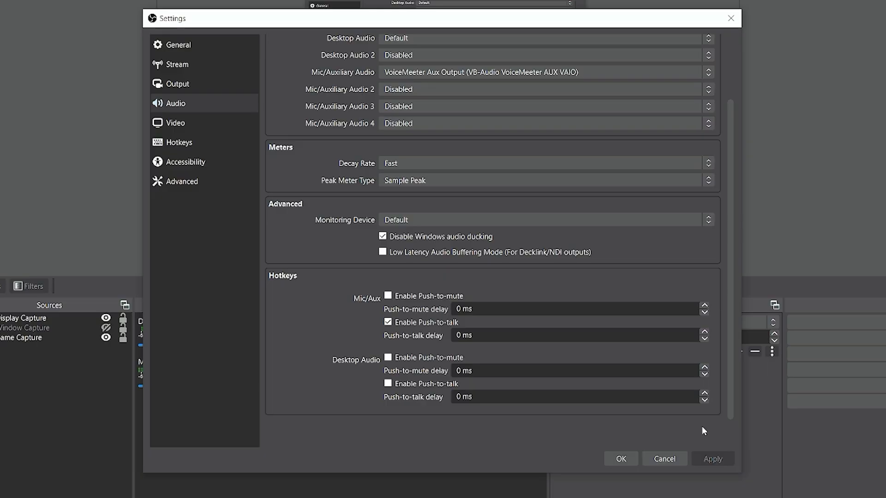
{"action": "mouse_move", "coordinate": [483, 296]}
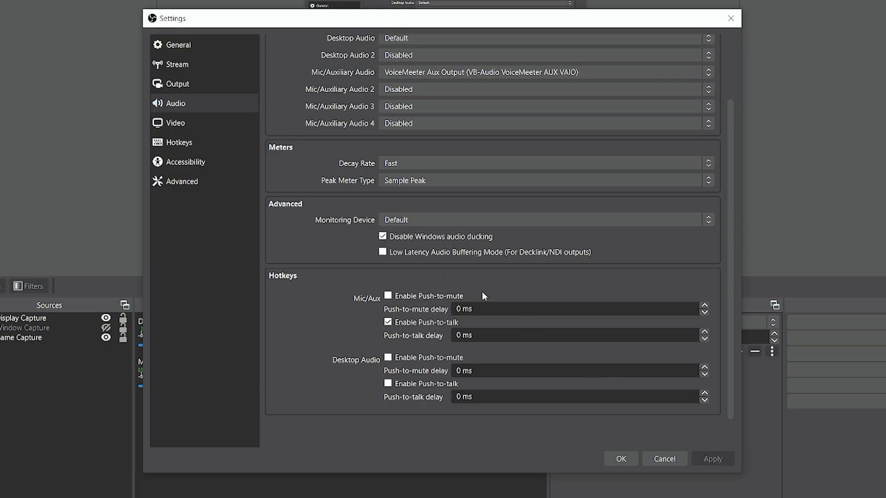
Step: Bind Mic/Aux push-to-talk to Ctrl+T in Hotkeys and save the settings with OK
{"action": "left_click", "coordinate": [179, 141]}
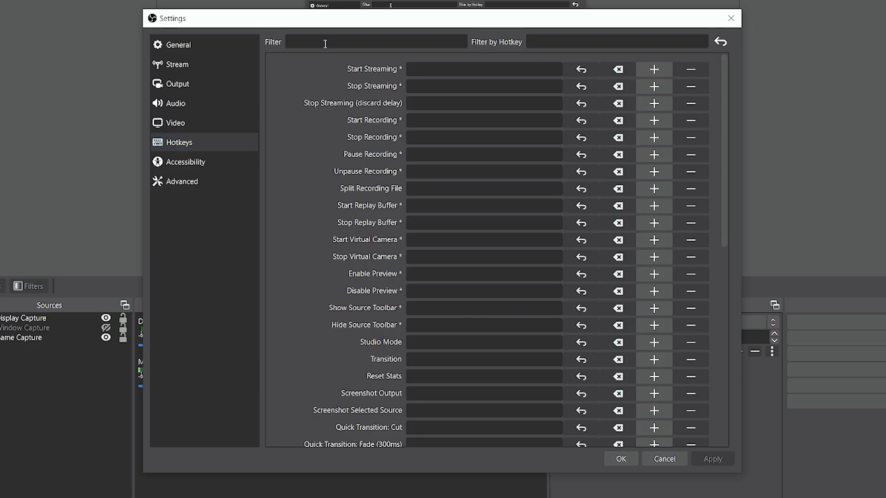
{"action": "type", "text": "push"}
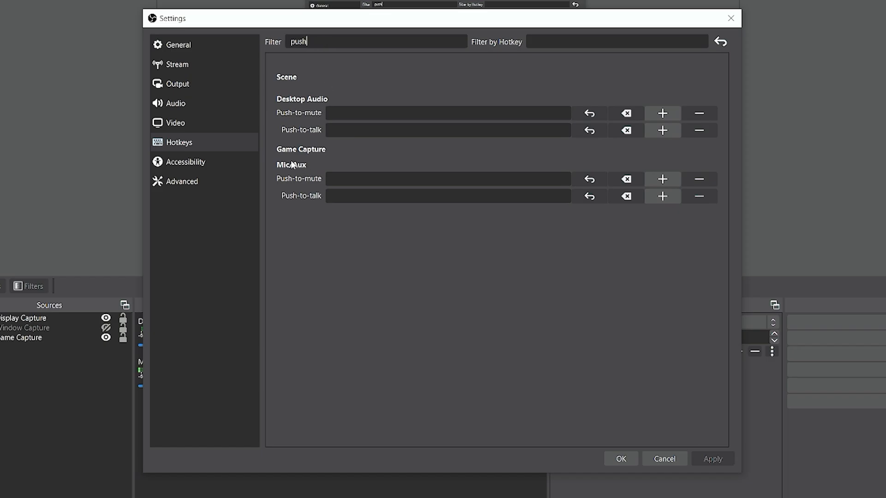
{"action": "mouse_move", "coordinate": [303, 179]}
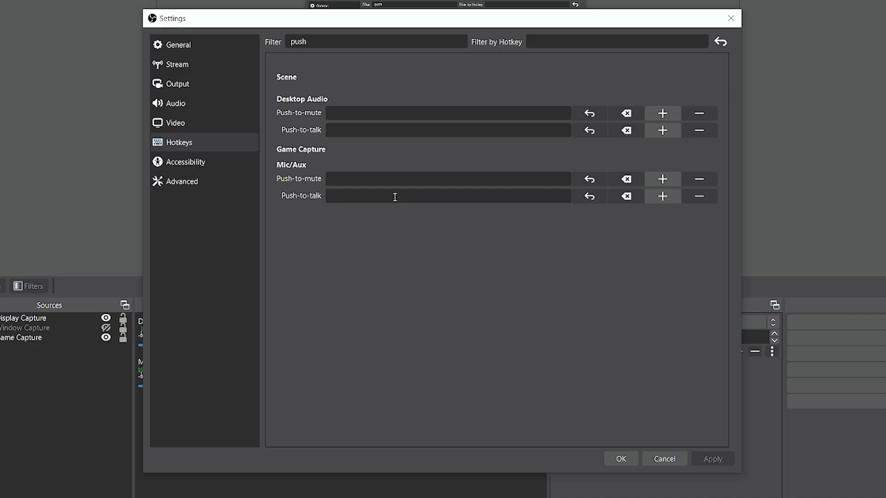
{"action": "key", "text": "Ctrl"}
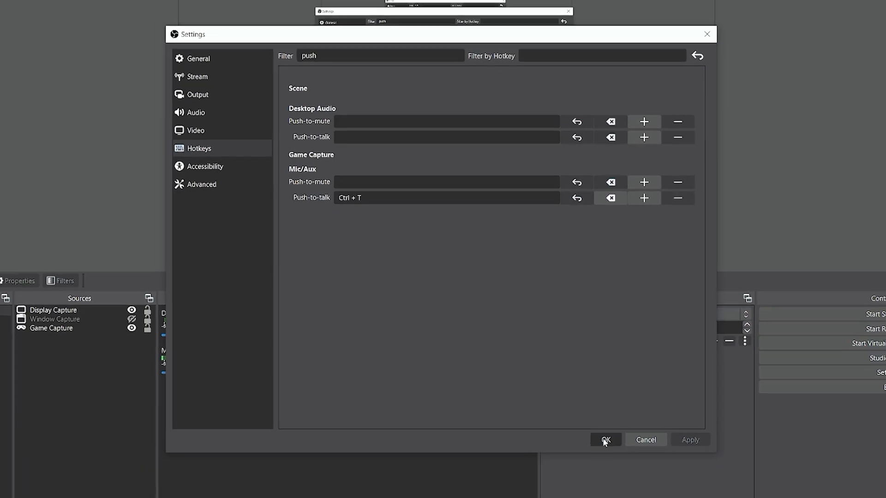
{"action": "left_click", "coordinate": [605, 440]}
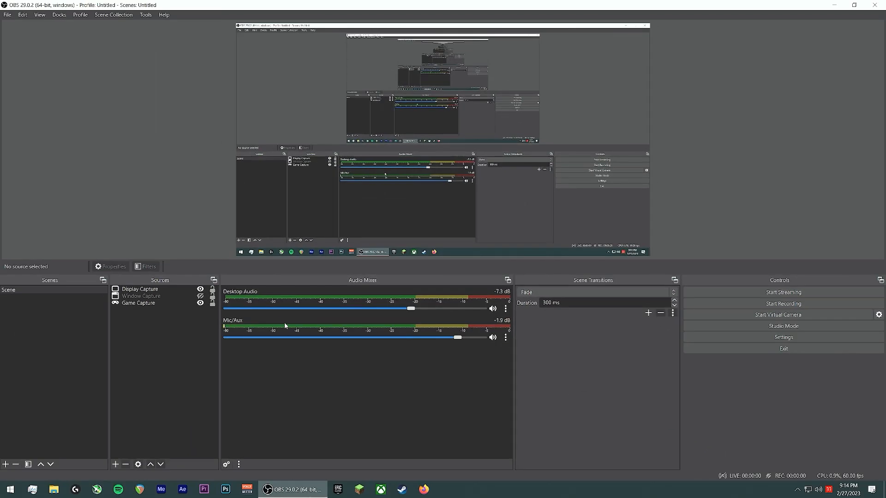